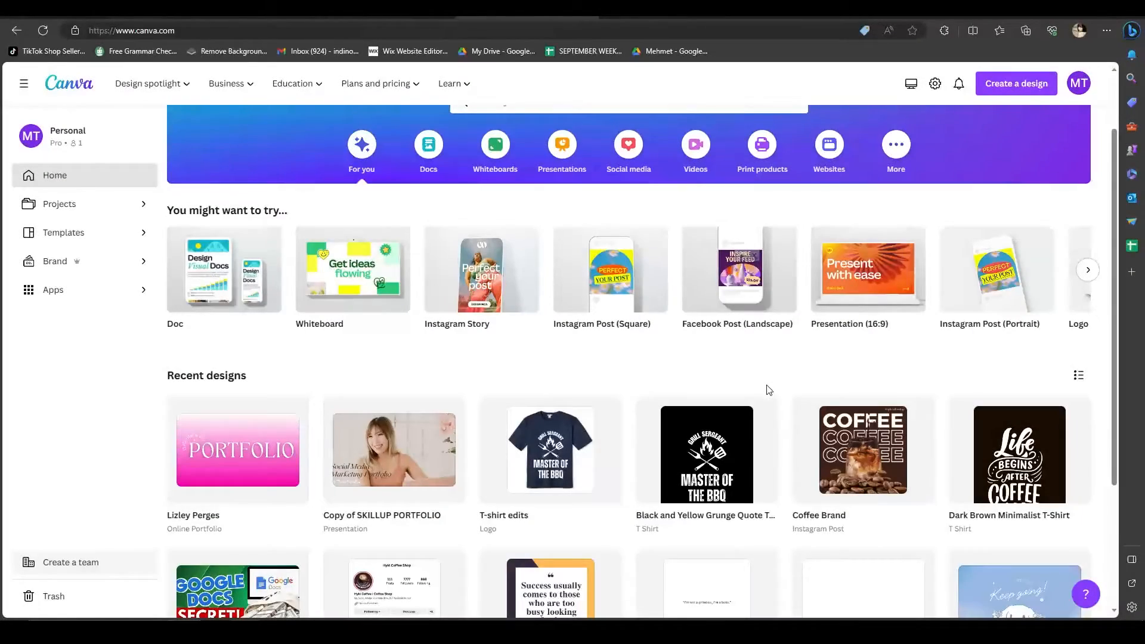
mouse_move(761, 386)
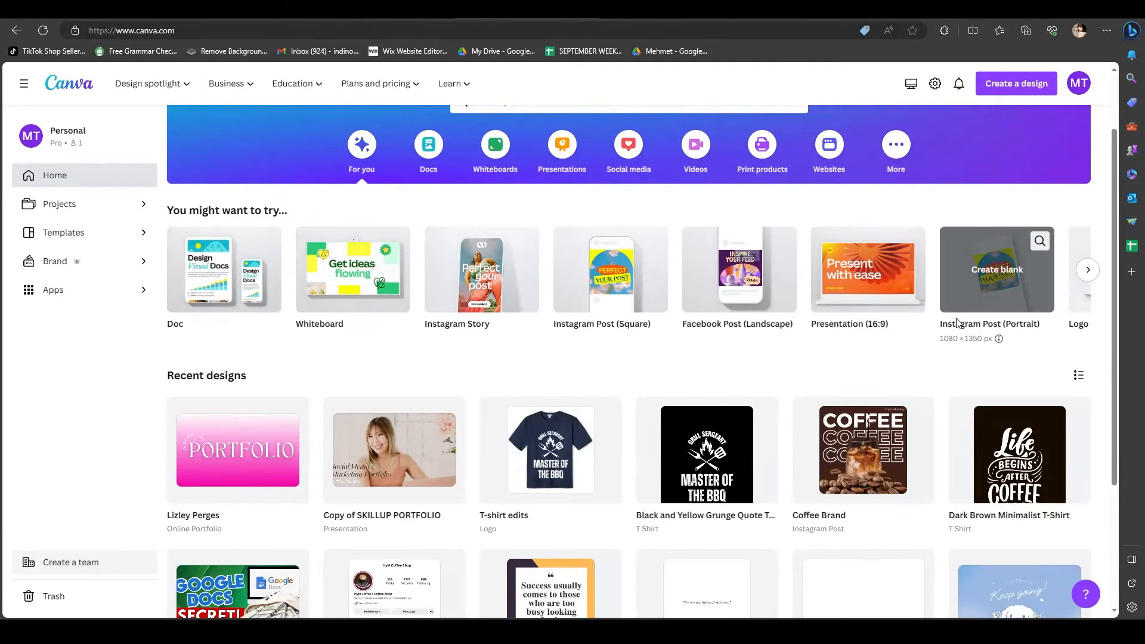
mouse_move(997, 284)
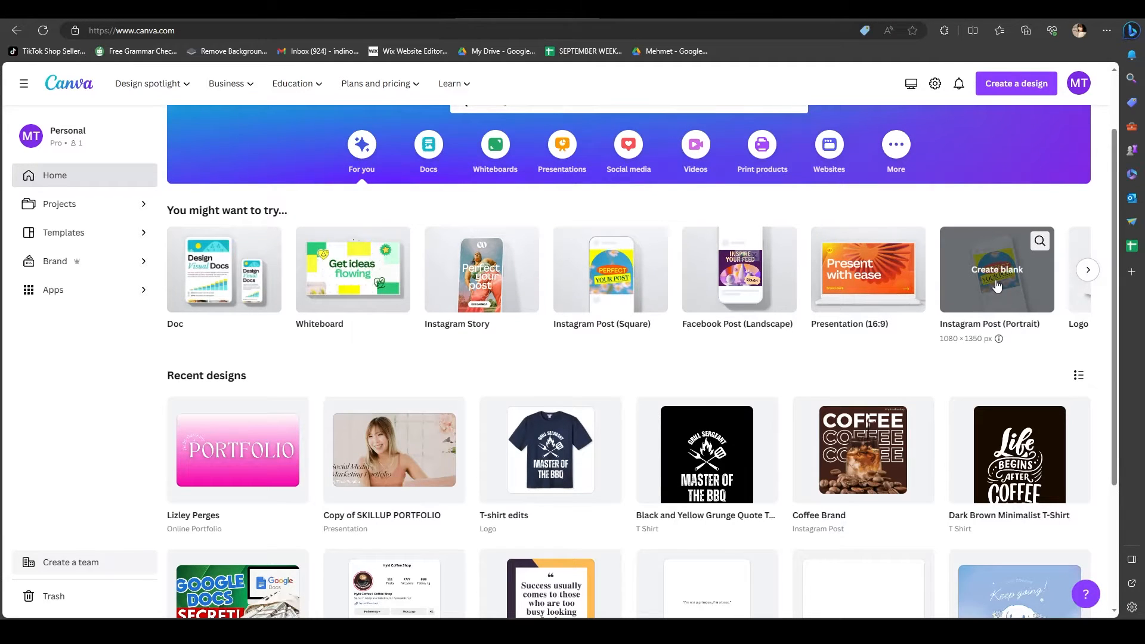
Start a blank 1080×1350 Instagram portrait post and add the woman's portrait from Uploads.
left_click(997, 270)
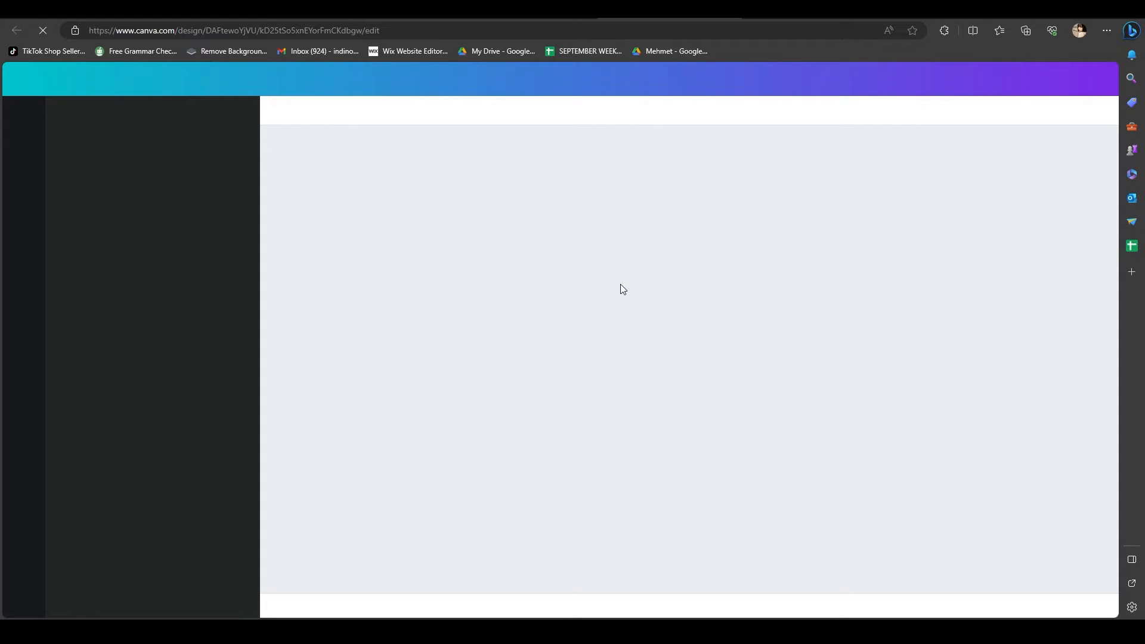
mouse_move(561, 234)
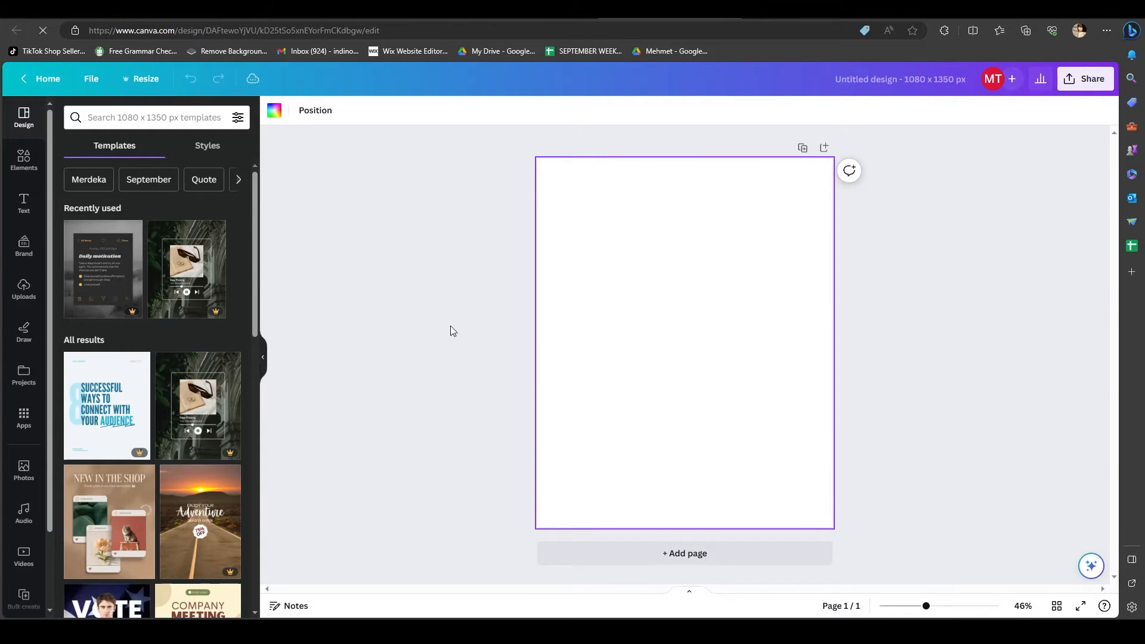
left_click(24, 290)
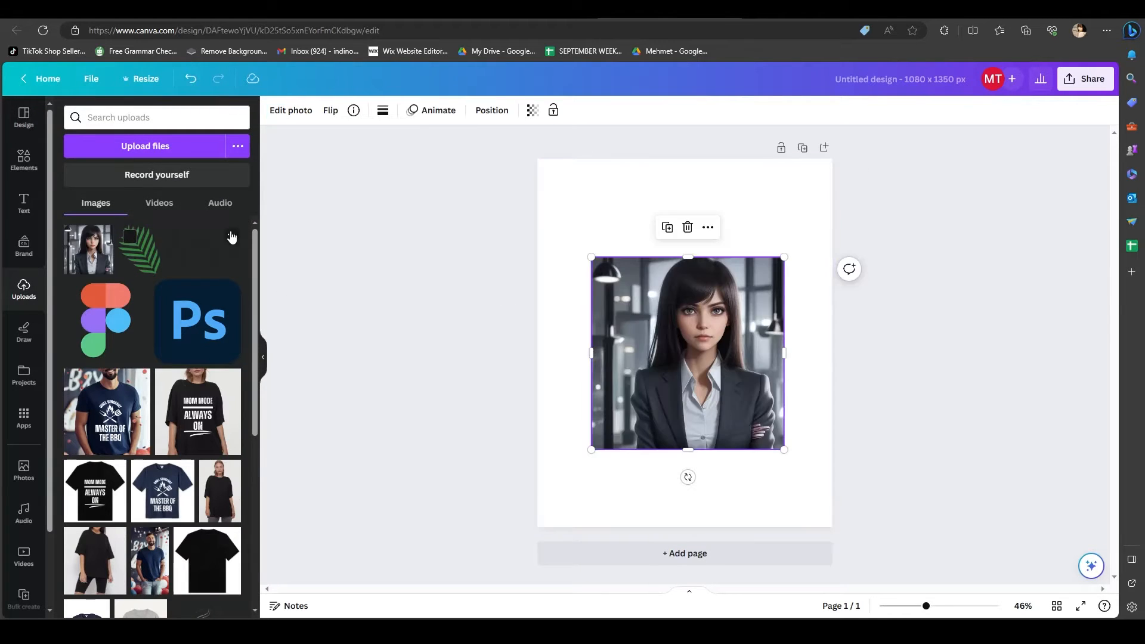
Move the unused logo upload to trash.
left_click(231, 233)
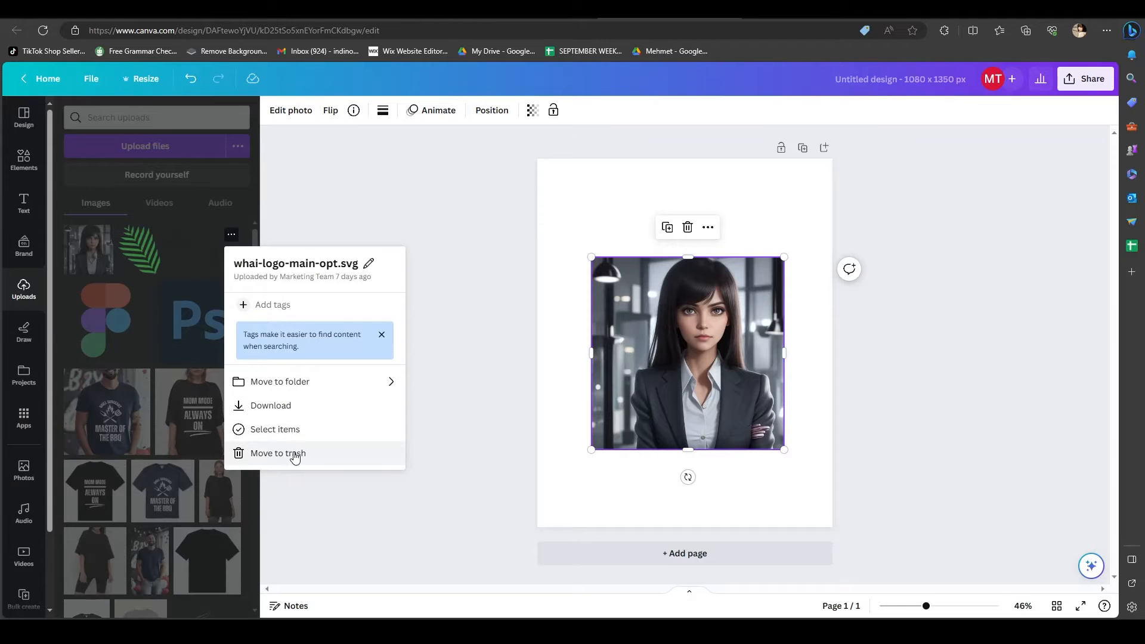
left_click(279, 453)
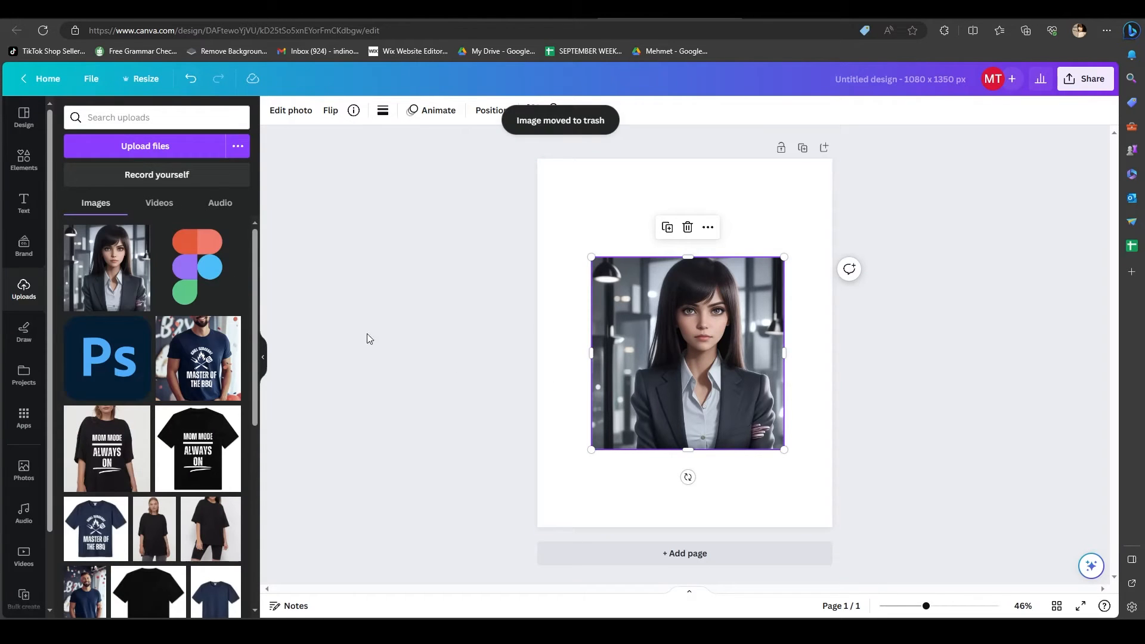
mouse_move(709, 306)
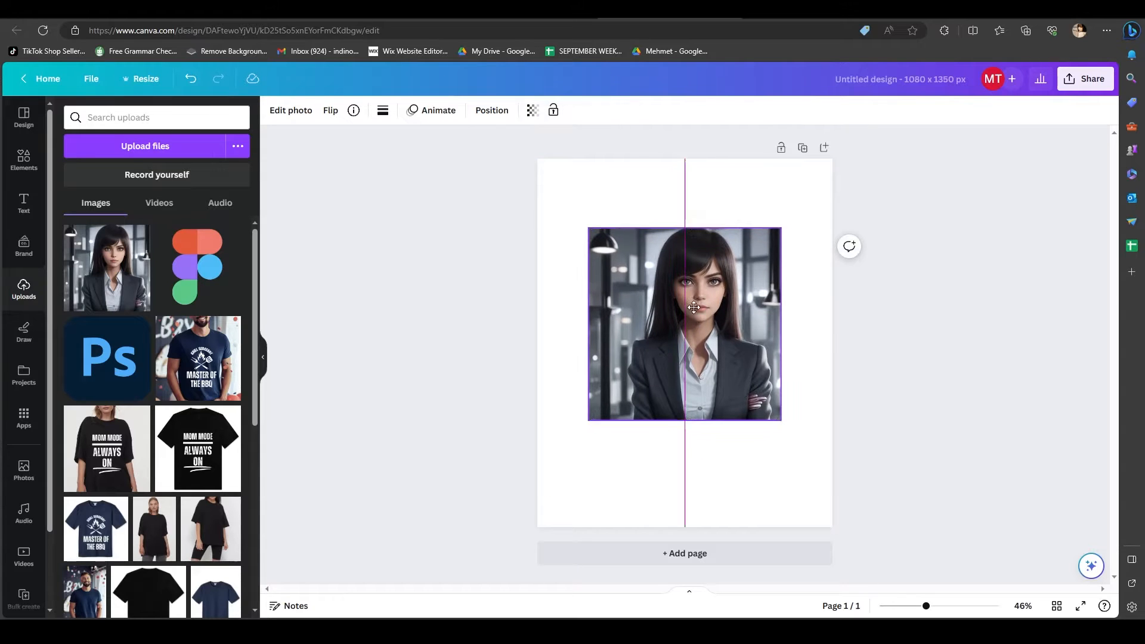
Duplicate the portrait photo and drag the copy toward the bottom of the page.
right_click(694, 307)
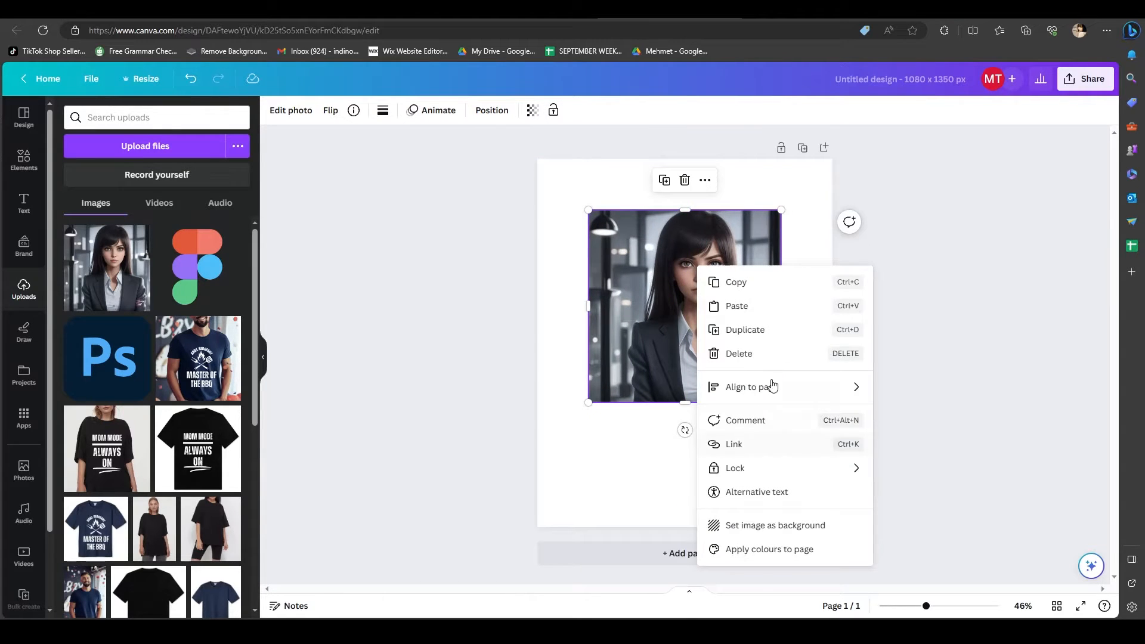
left_click(744, 329)
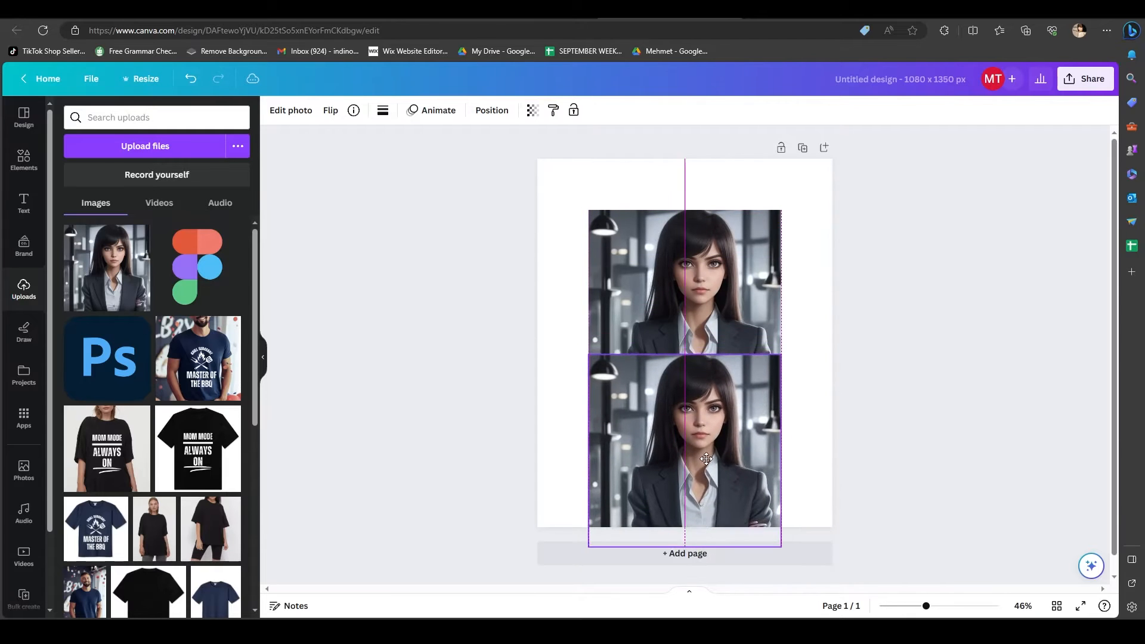
left_click_drag(705, 458, 702, 522)
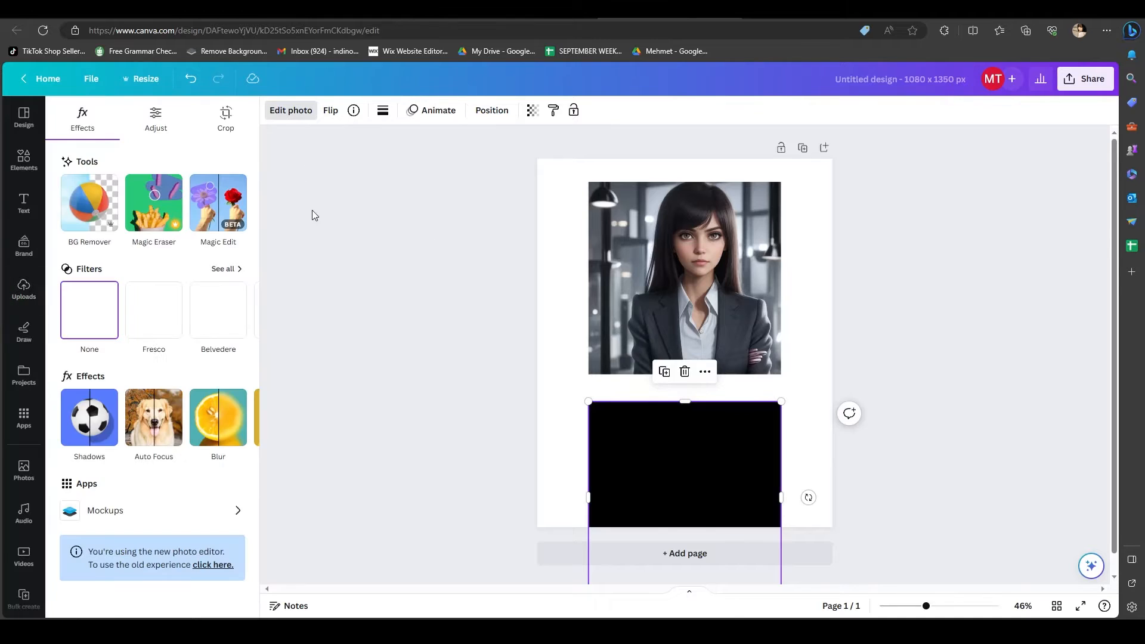
Run BG Remover on the lower copy so only the woman remains, placed at the page bottom.
left_click(89, 202)
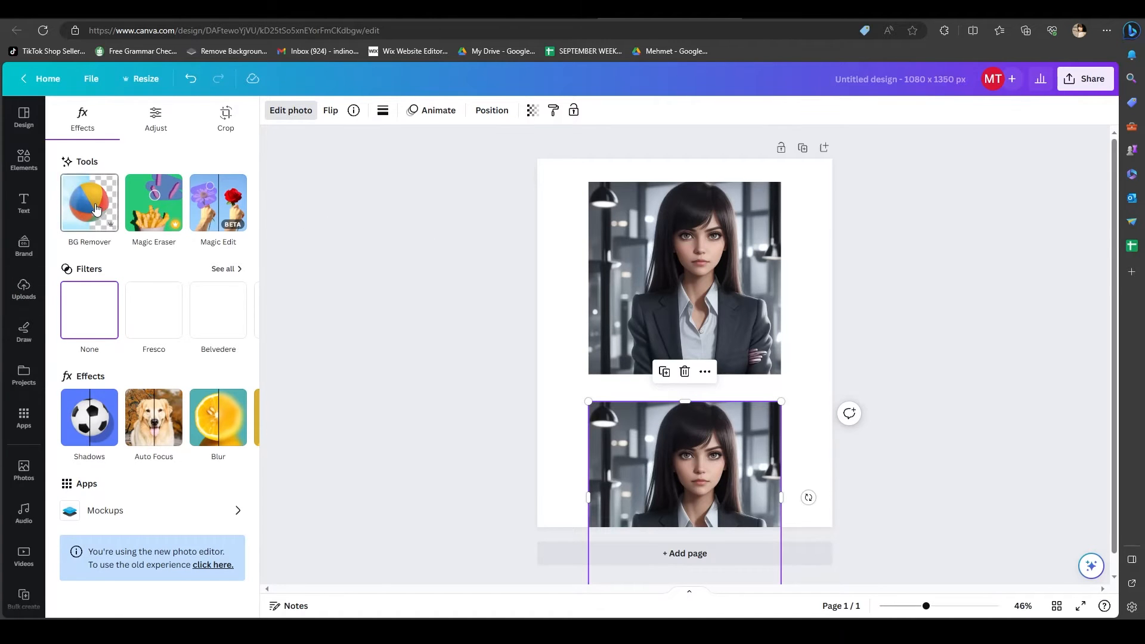
left_click(88, 203)
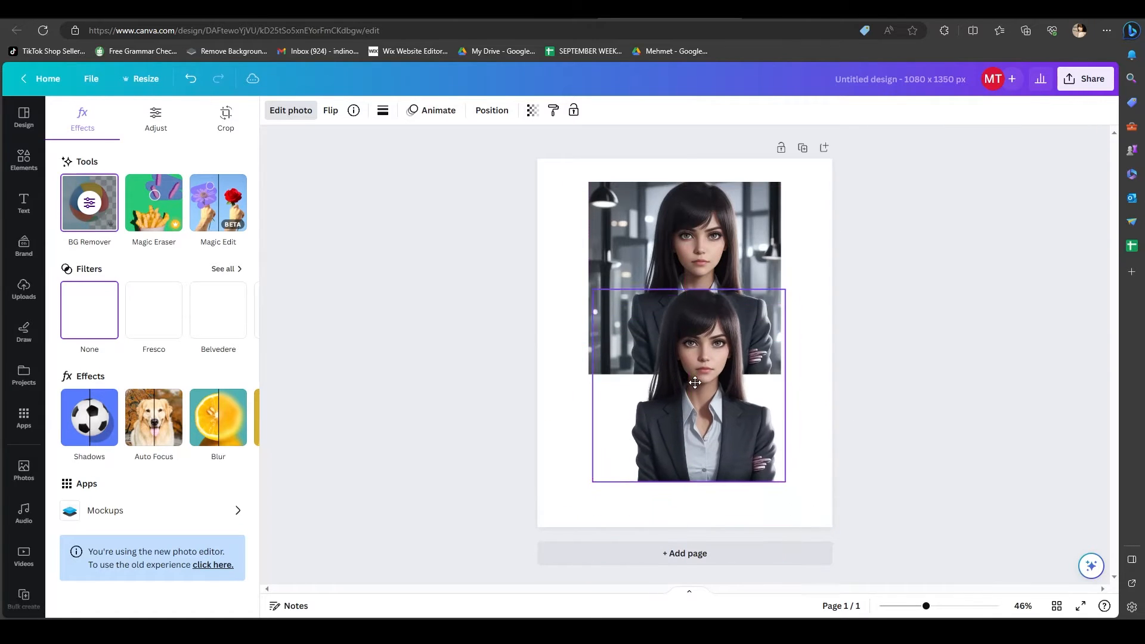
left_click_drag(689, 383, 688, 425)
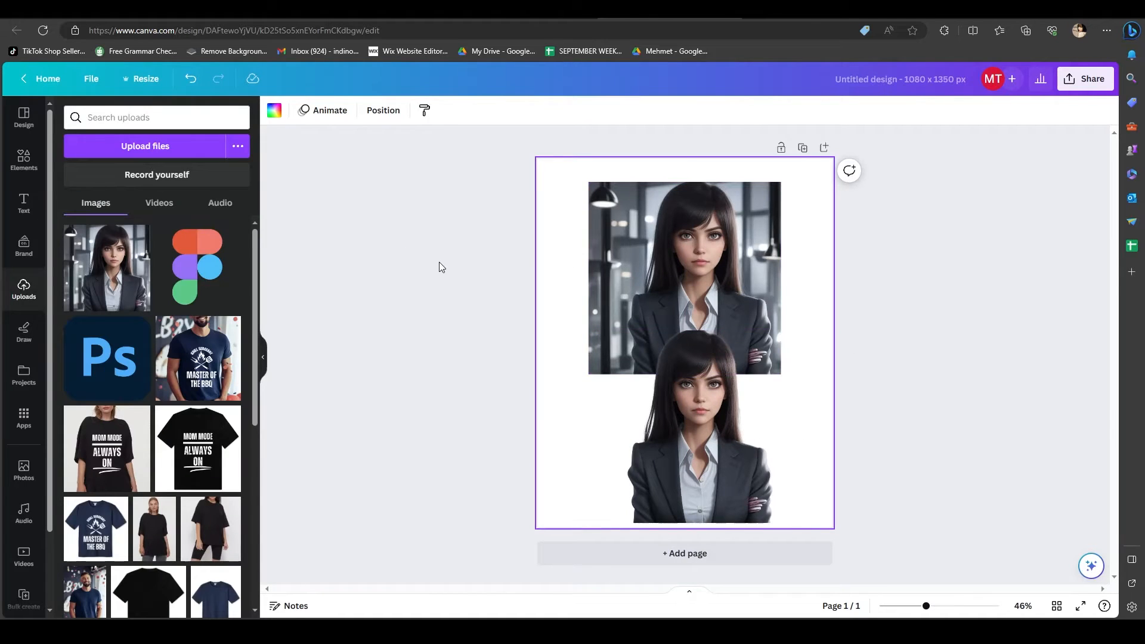
mouse_move(22, 205)
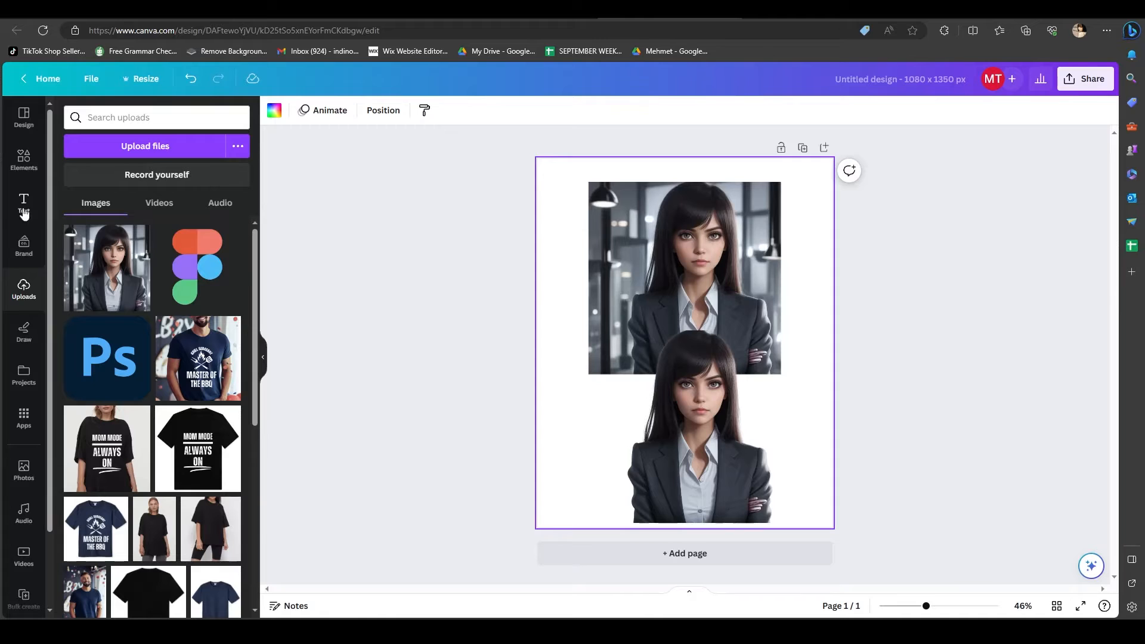
mouse_move(24, 276)
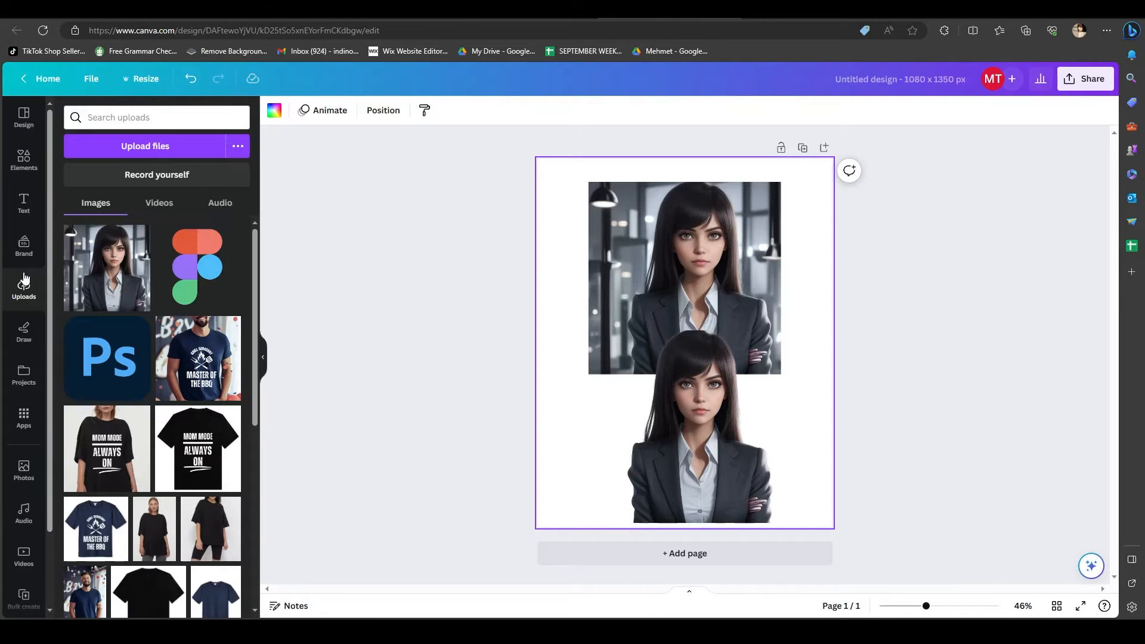
Search Elements for 'paper hole' and browse the photo results for a white torn hole.
left_click(24, 161)
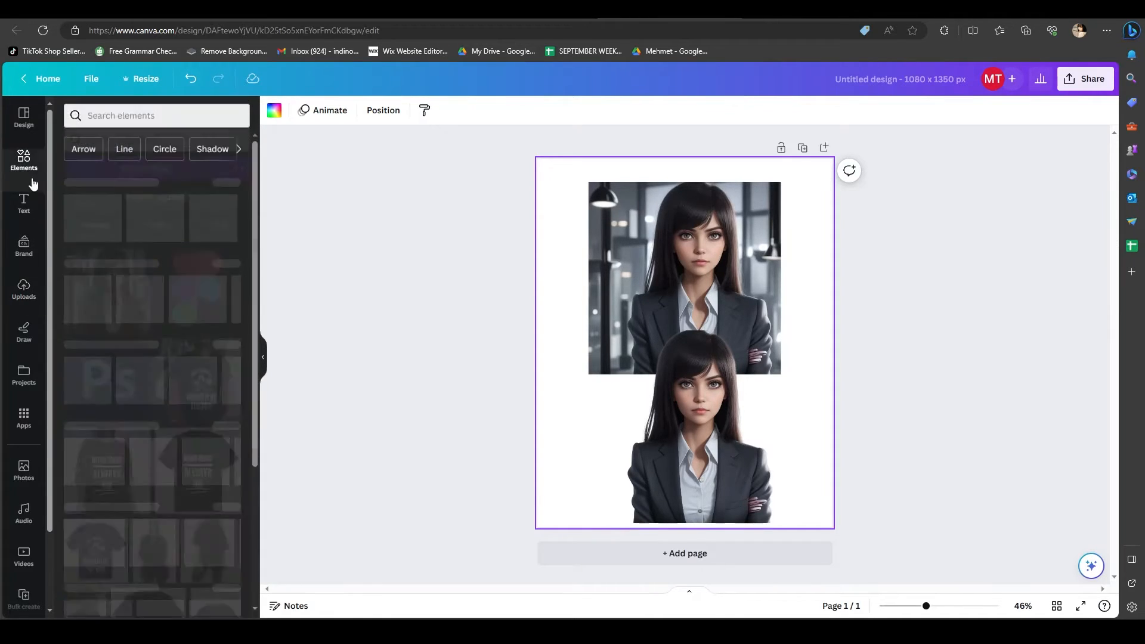
type("p")
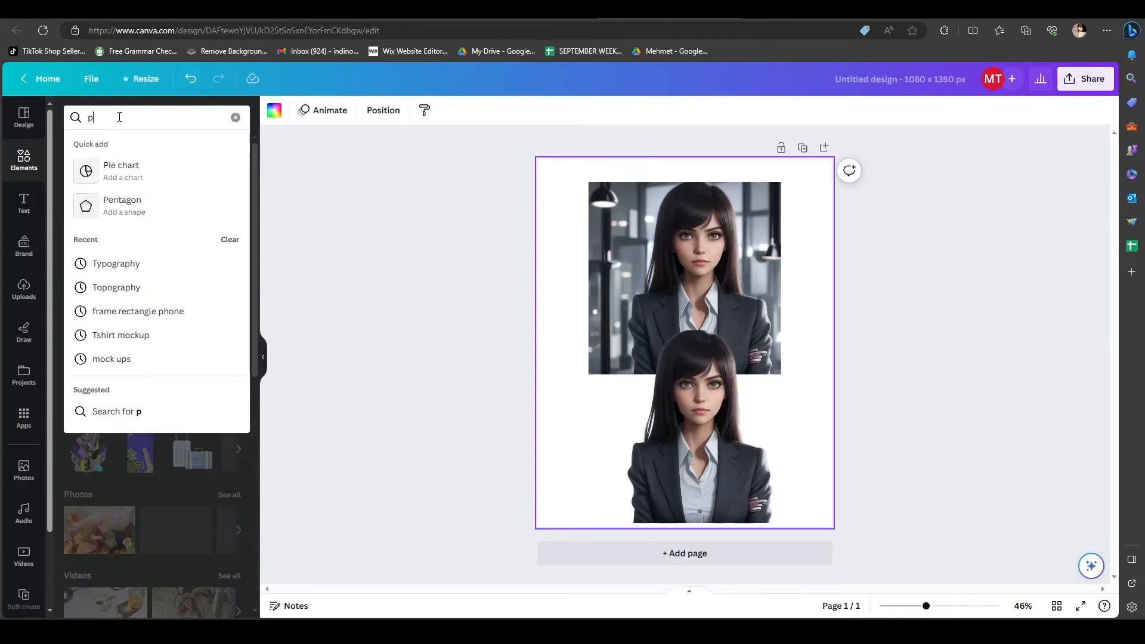
type("aper hole")
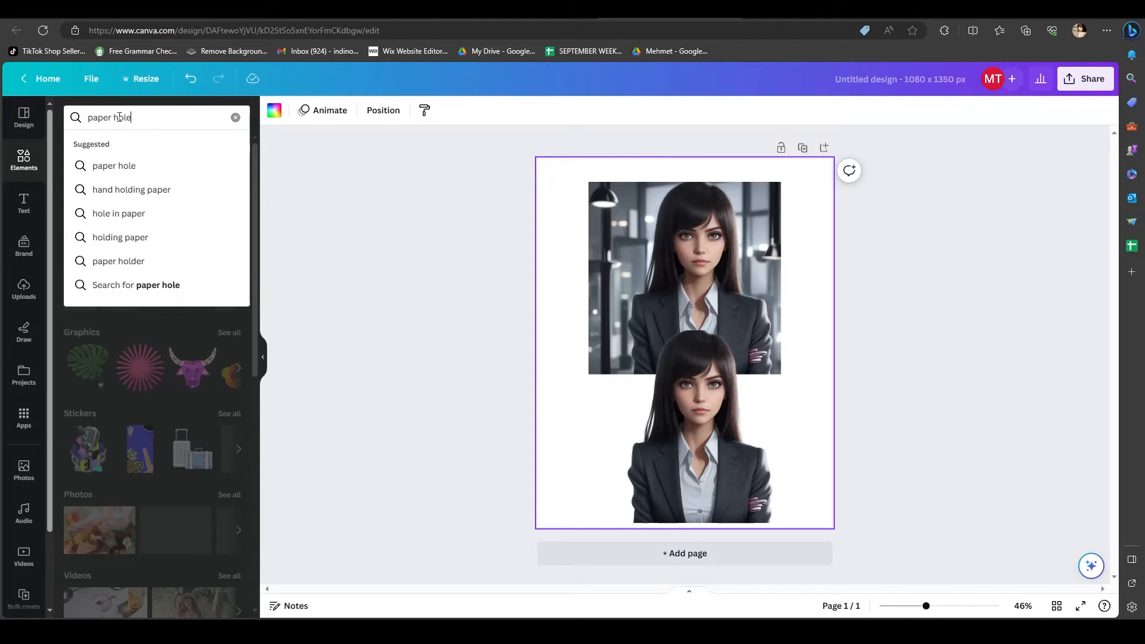
key("Enter")
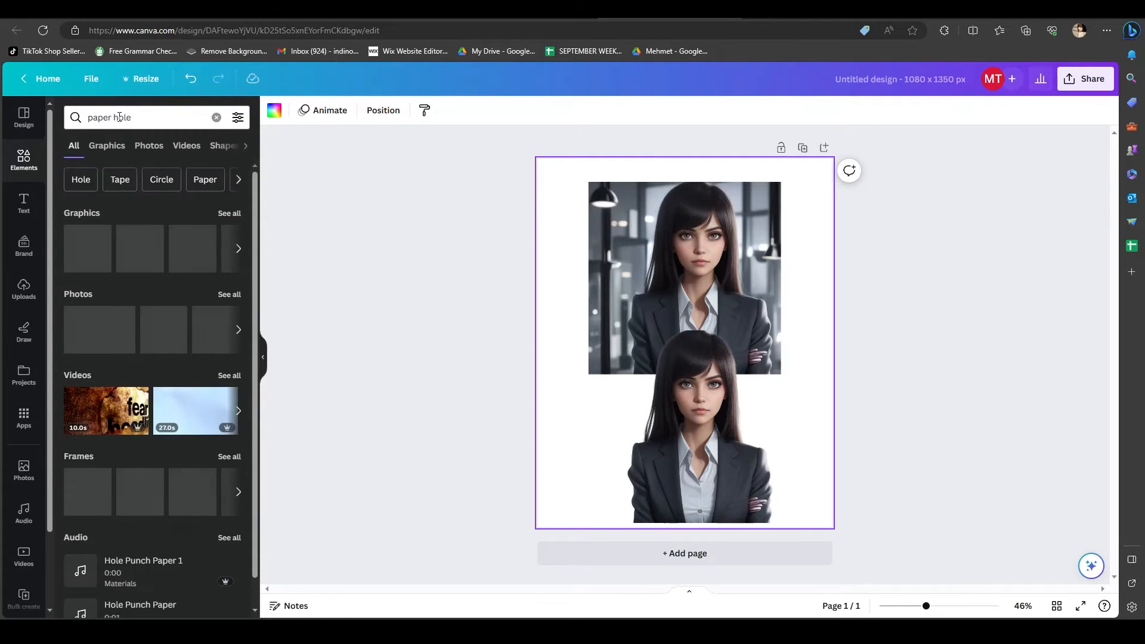
left_click(148, 145)
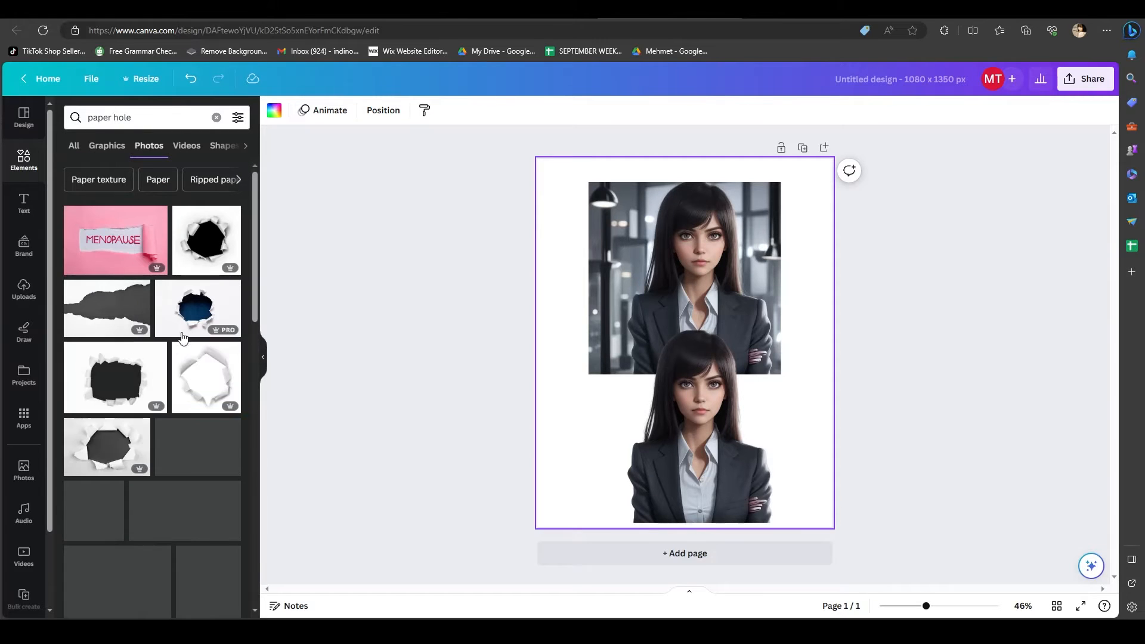
scroll("down", 3)
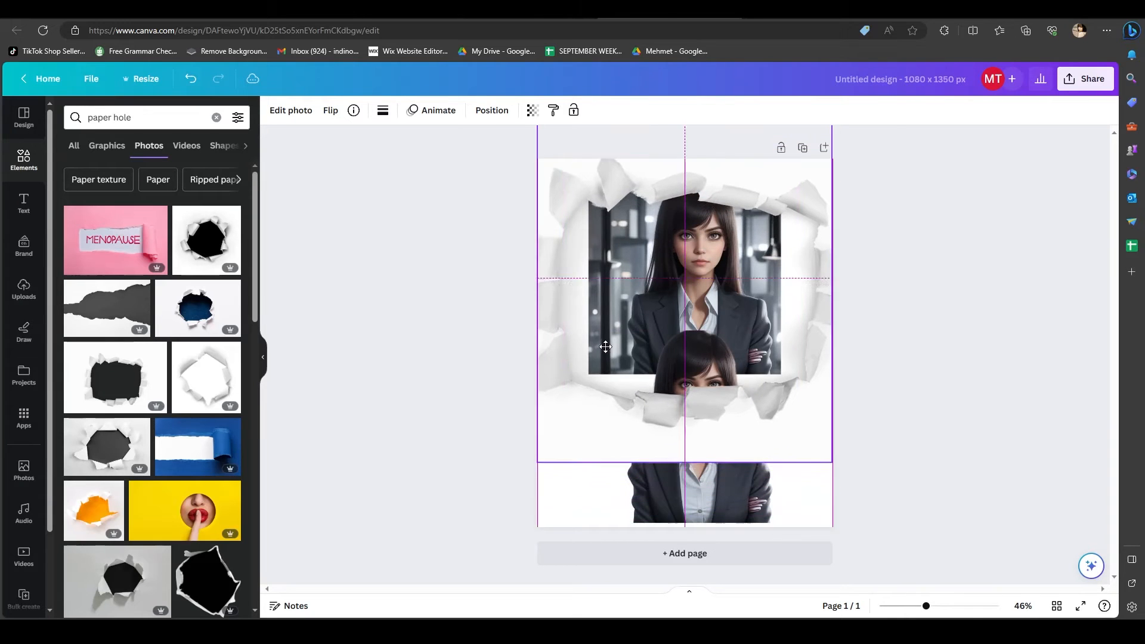
Resize the paper hole image over the page and bring up the Arrange alignment options.
left_click_drag(606, 347, 614, 342)
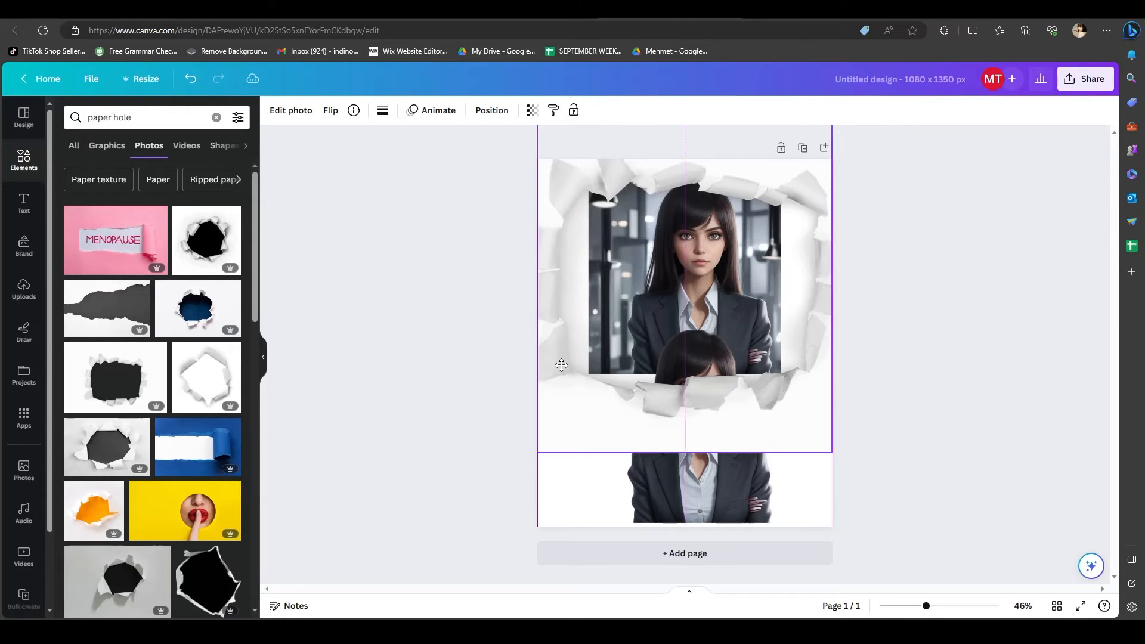
left_click(470, 423)
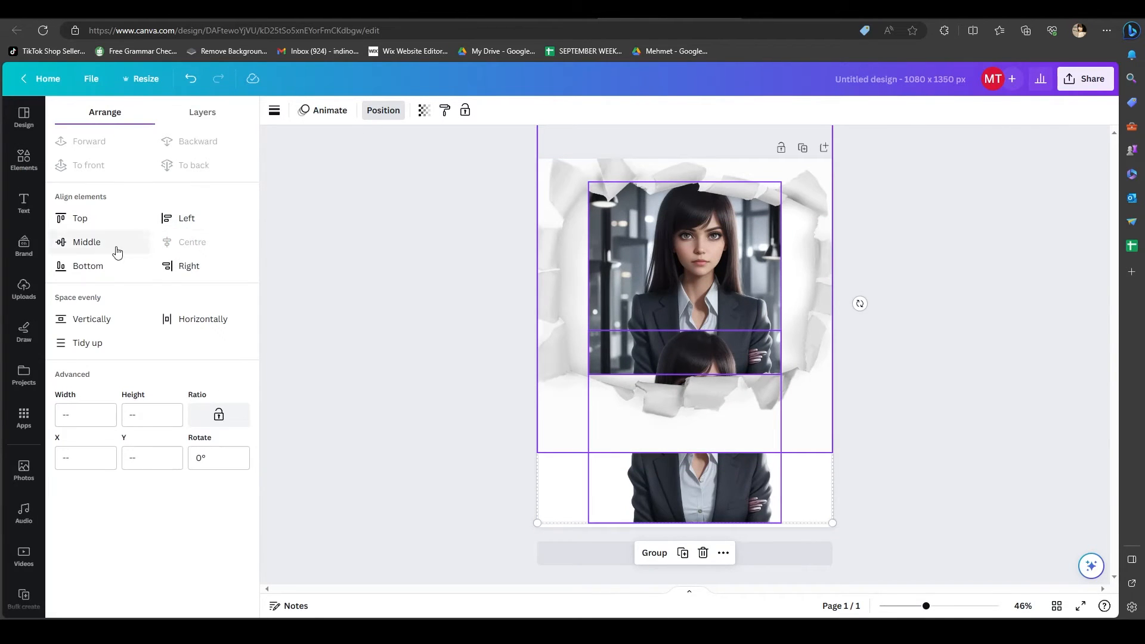
Align all elements to the middle, check the hole and portrait, and drag the cut-out over the paper.
left_click(86, 242)
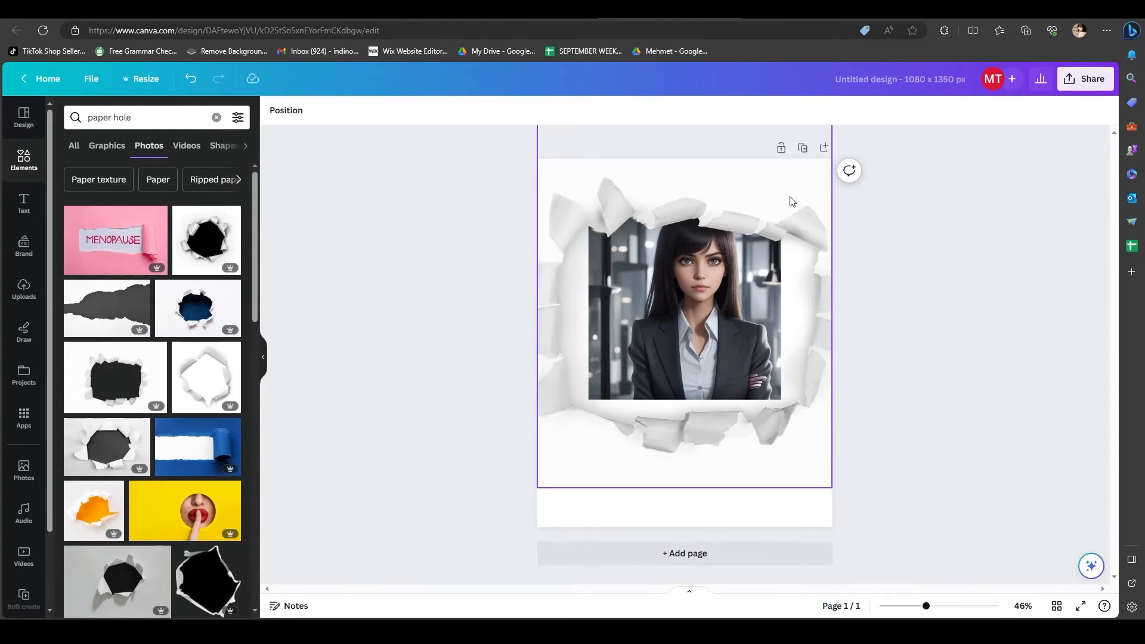
left_click(686, 313)
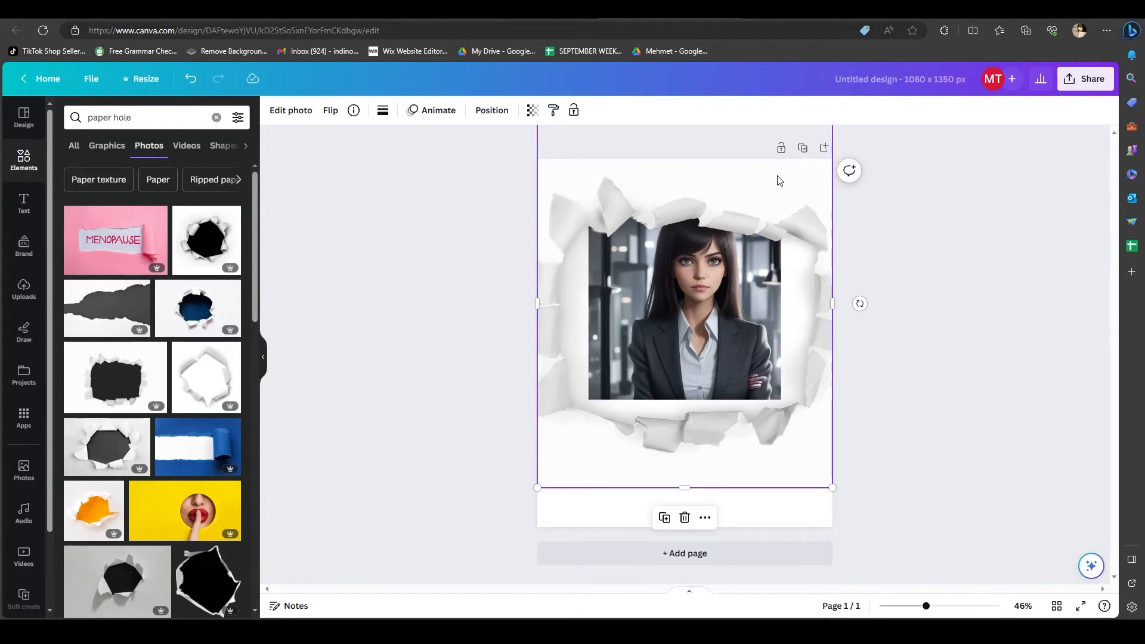
mouse_move(793, 471)
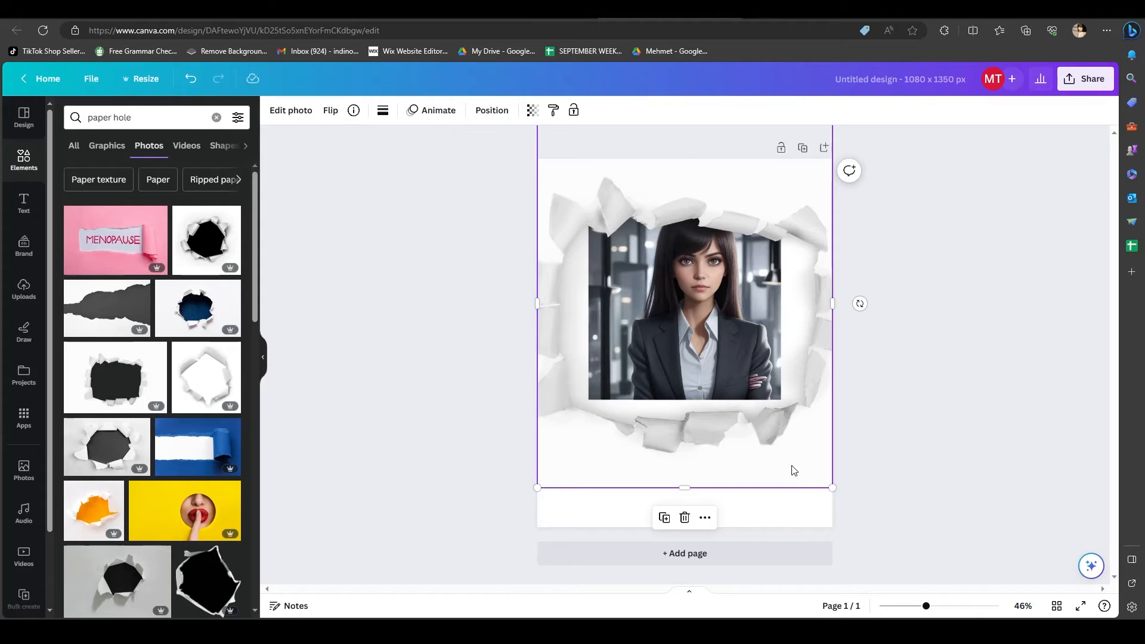
left_click(492, 109)
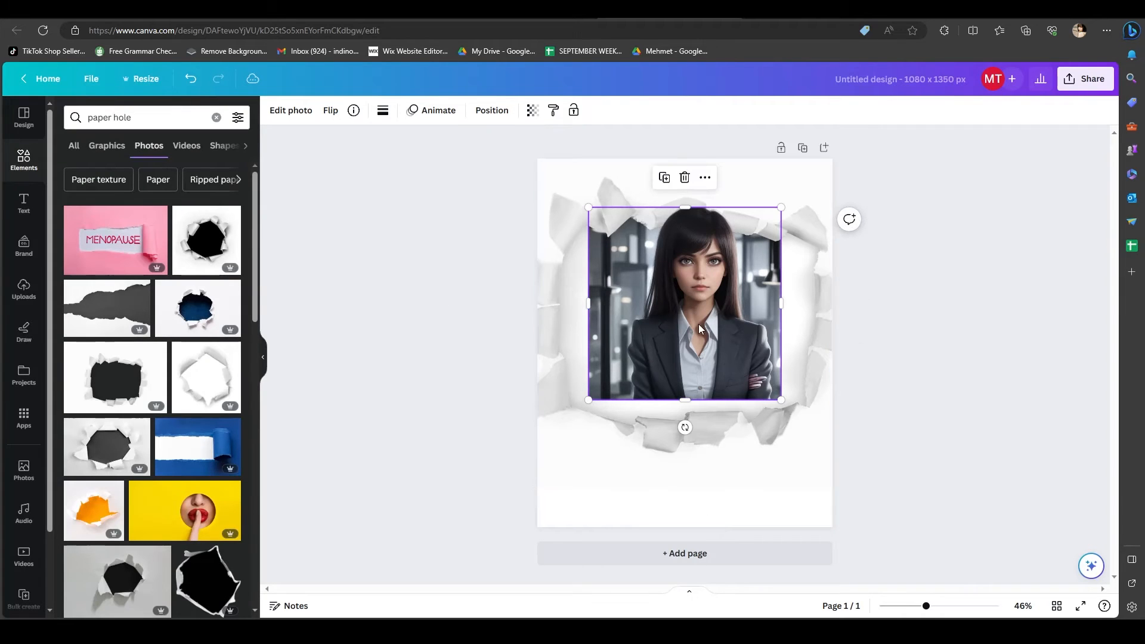
left_click_drag(698, 329, 698, 458)
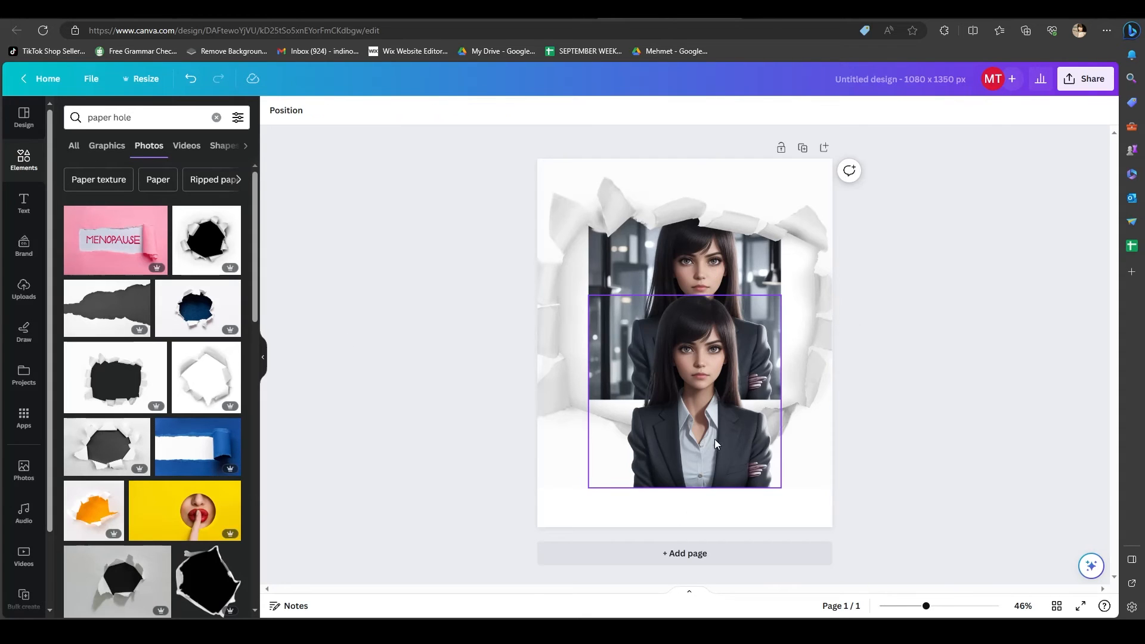
mouse_move(704, 433)
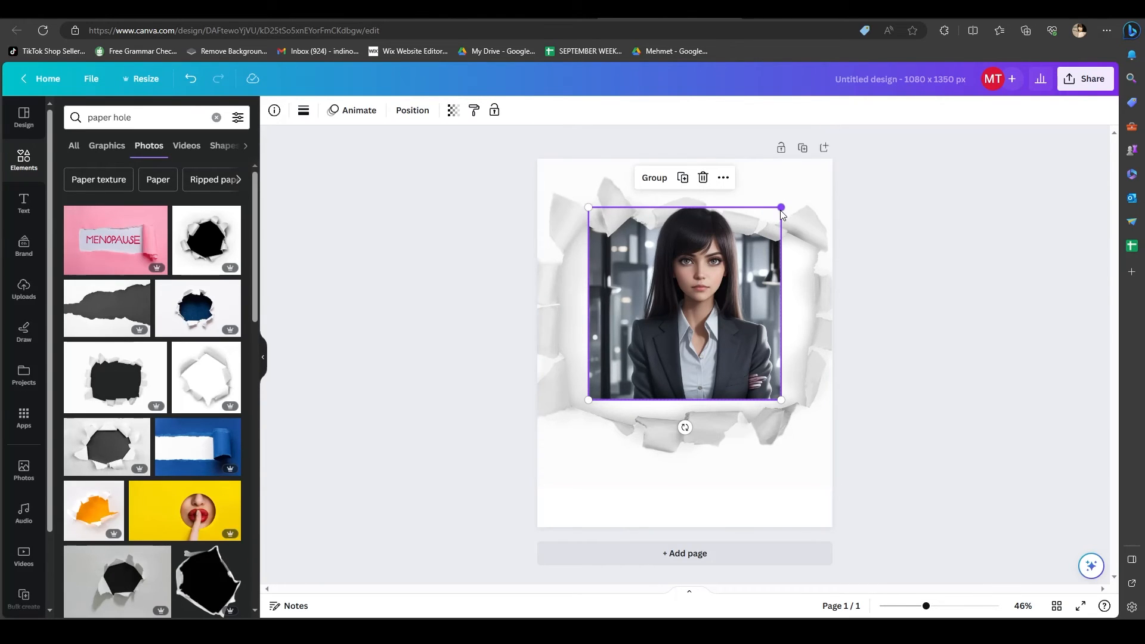
Scale both stacked portraits up so her head rises above the torn edge.
left_click_drag(780, 208, 802, 183)
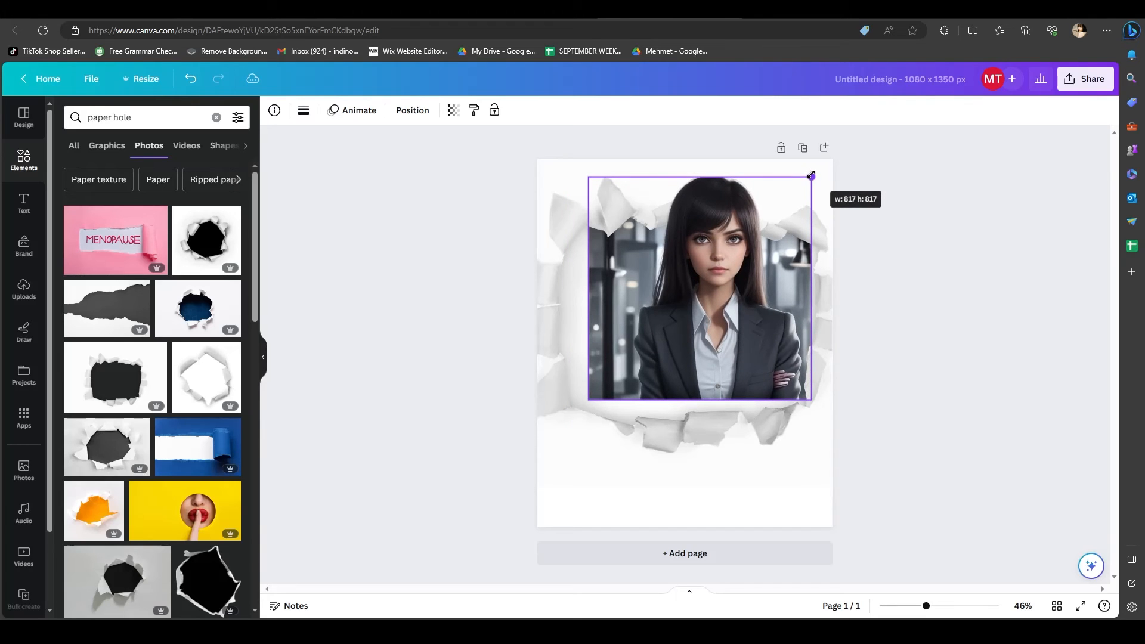
left_click_drag(810, 174, 813, 172)
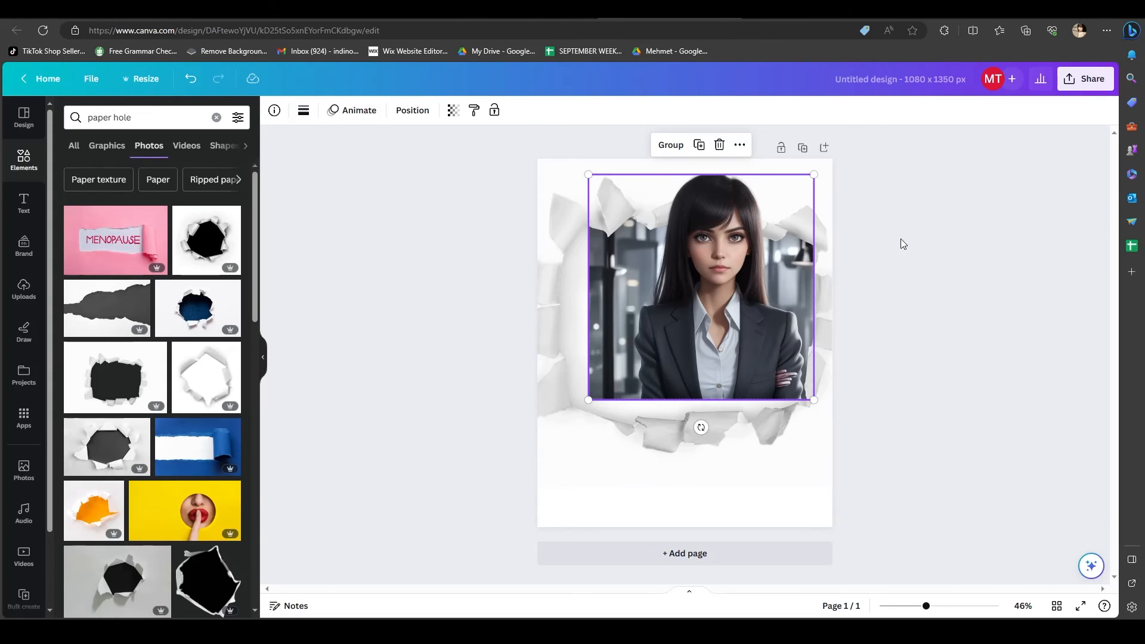
mouse_move(955, 253)
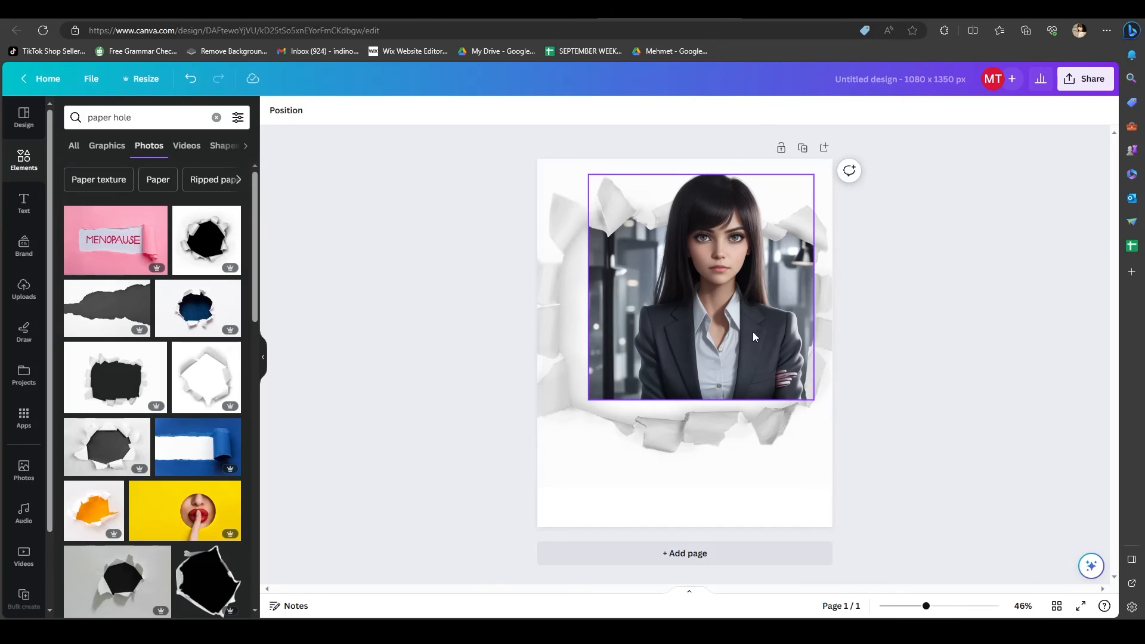
Crop the background photo's bottom so it ends inside the hole against the paper.
left_click(754, 337)
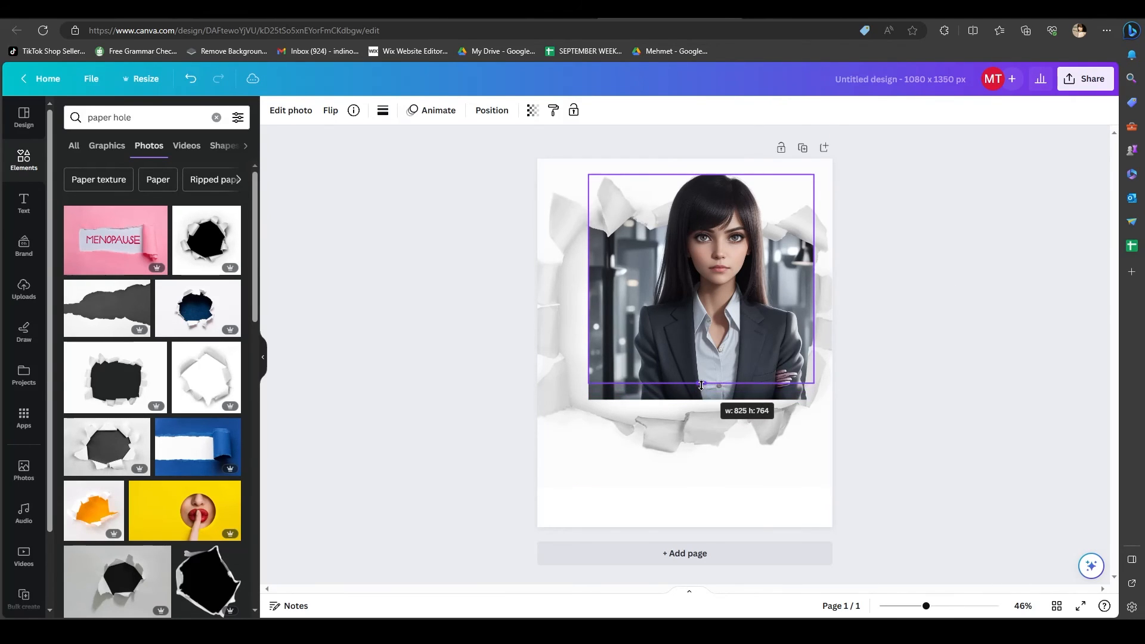
left_click_drag(702, 385, 702, 381)
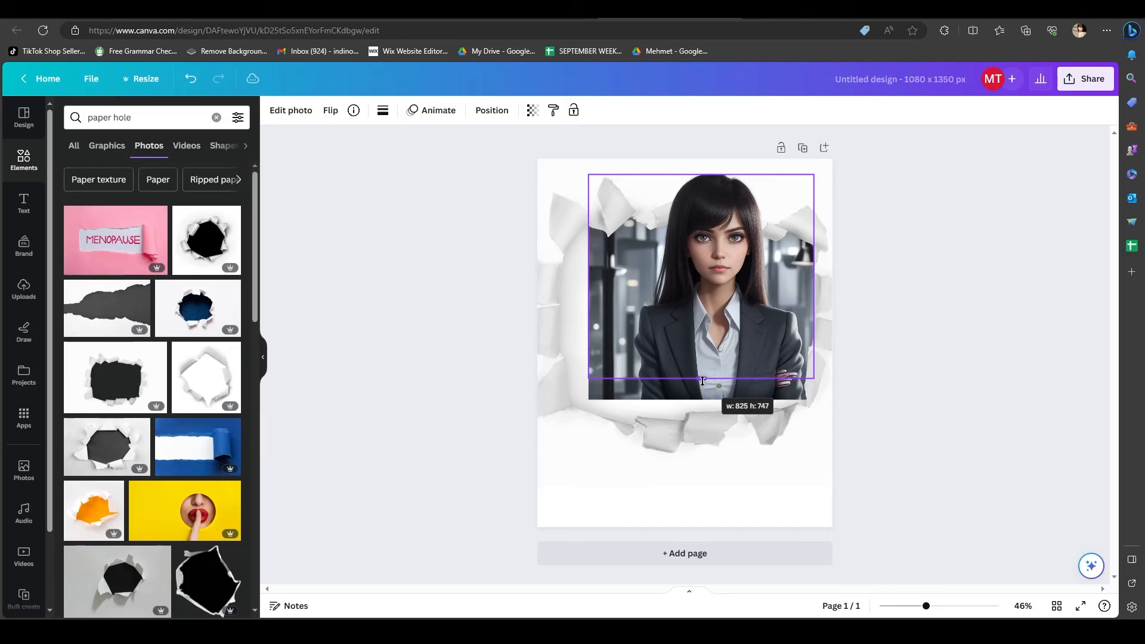
left_click_drag(702, 379, 702, 397)
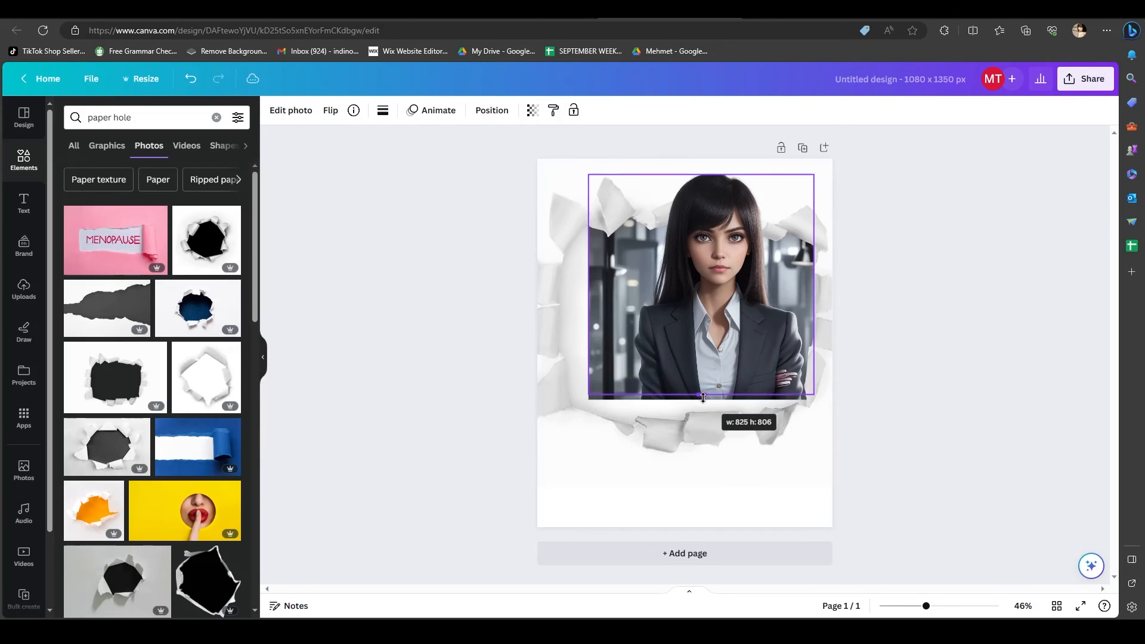
left_click_drag(702, 398, 701, 402)
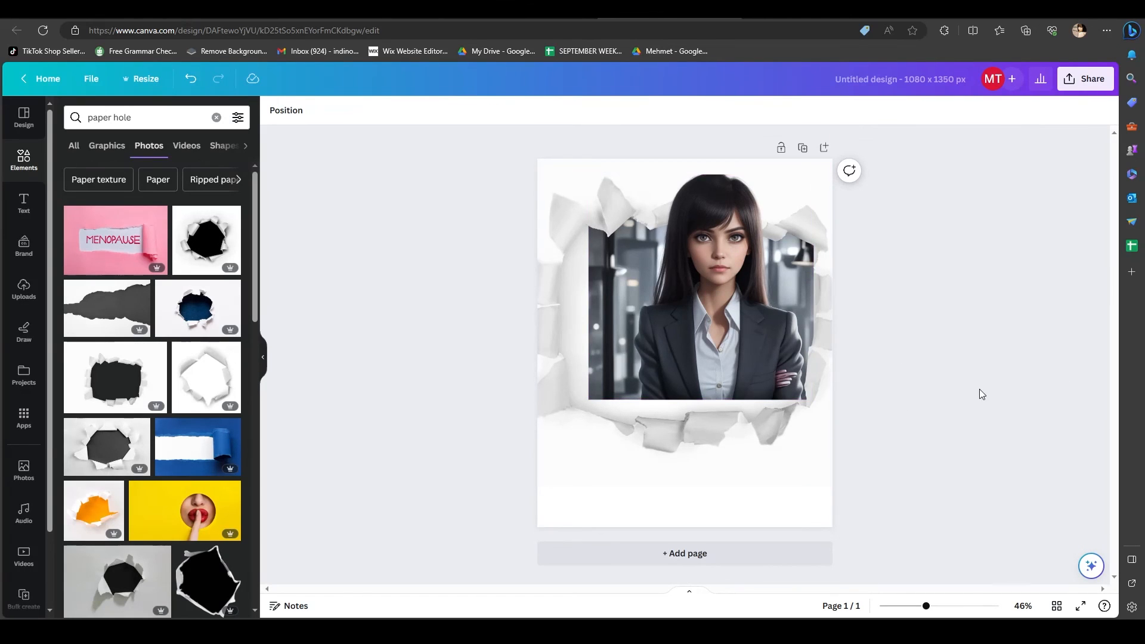
mouse_move(1007, 358)
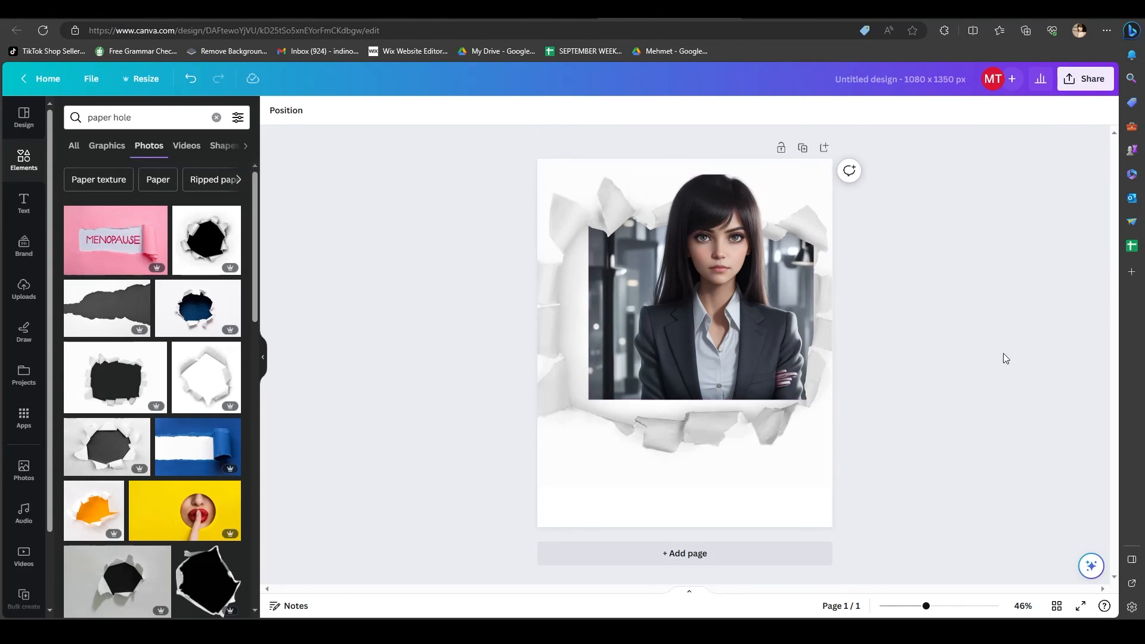
Bring up the Download settings from Share with PNG suggested.
left_click(1086, 79)
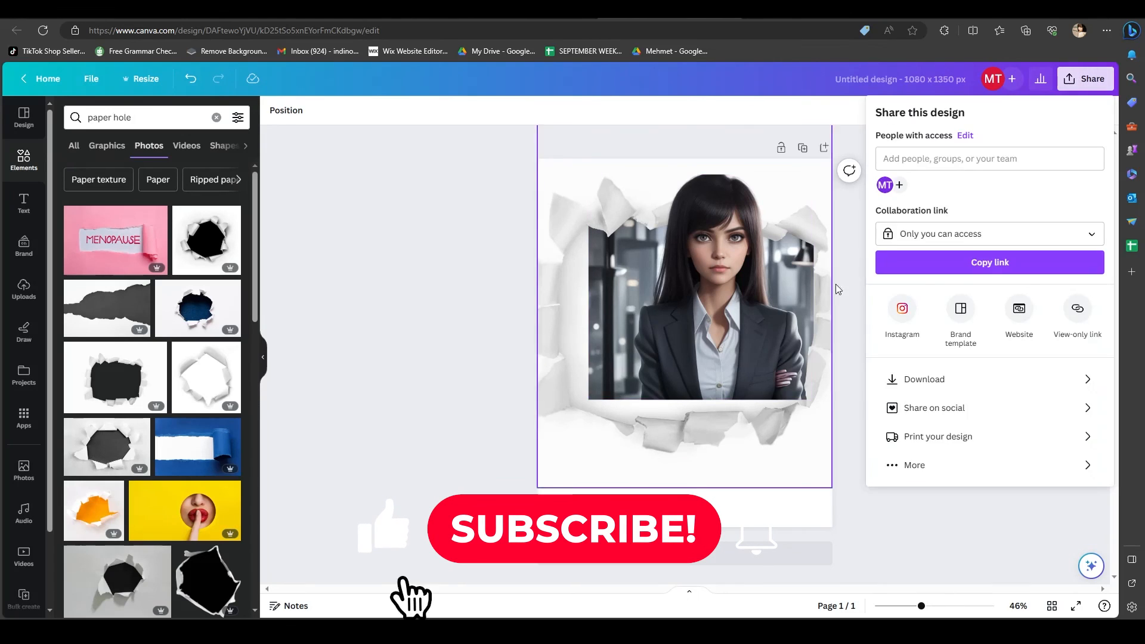
left_click(924, 379)
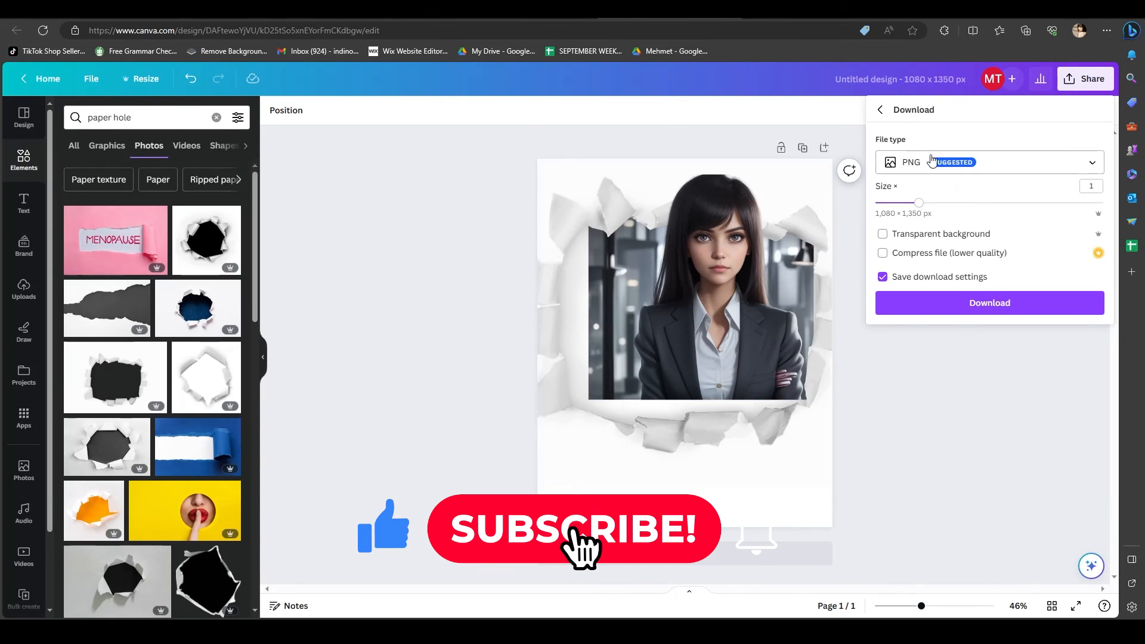